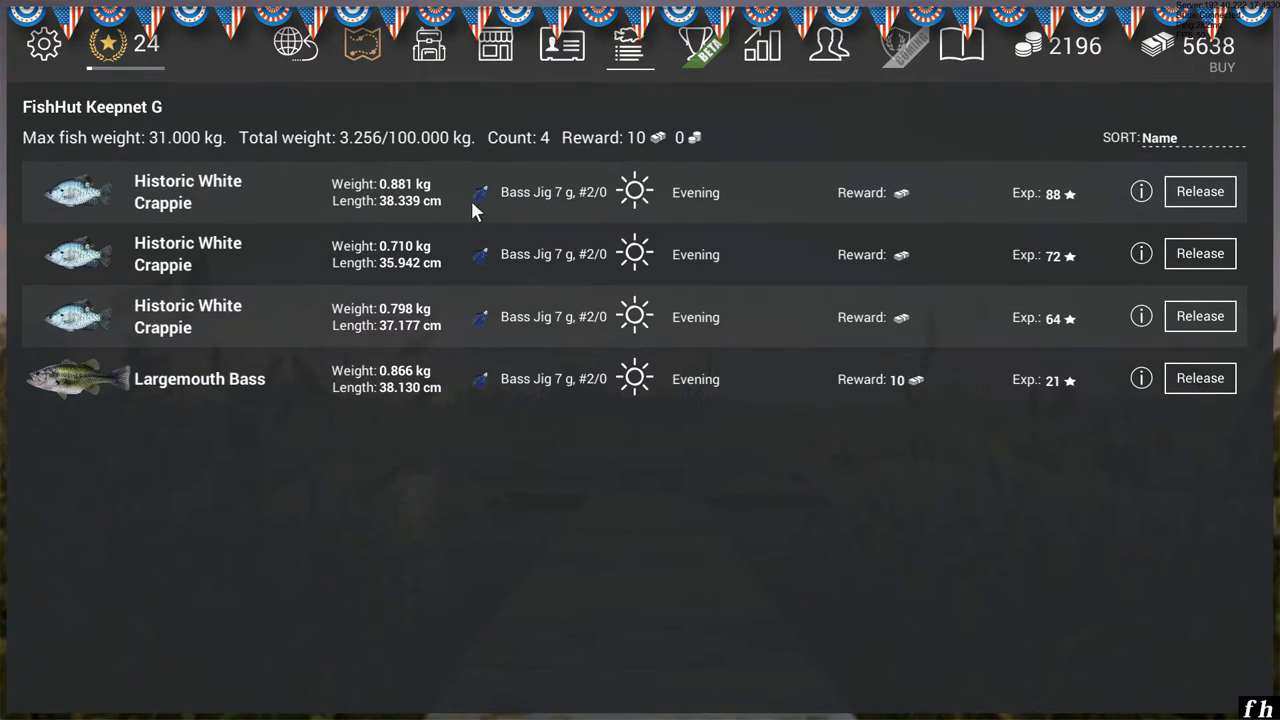
mouse_move(533, 213)
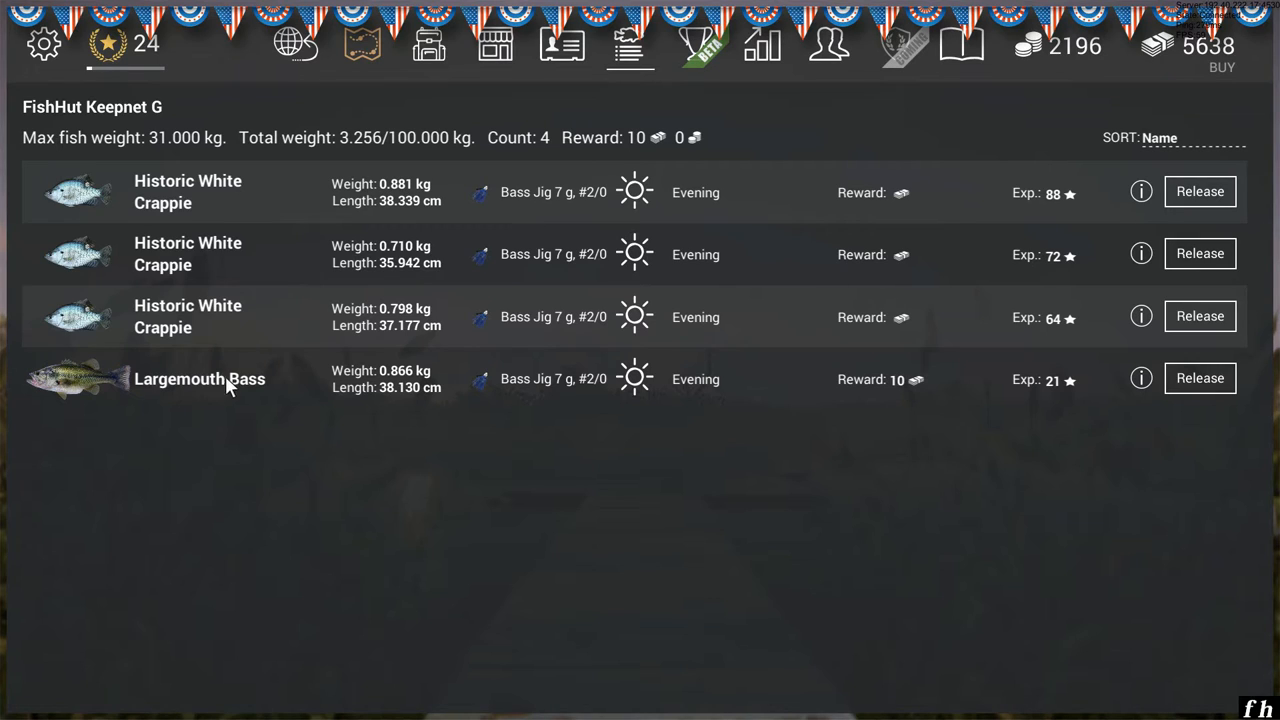
mouse_move(350, 412)
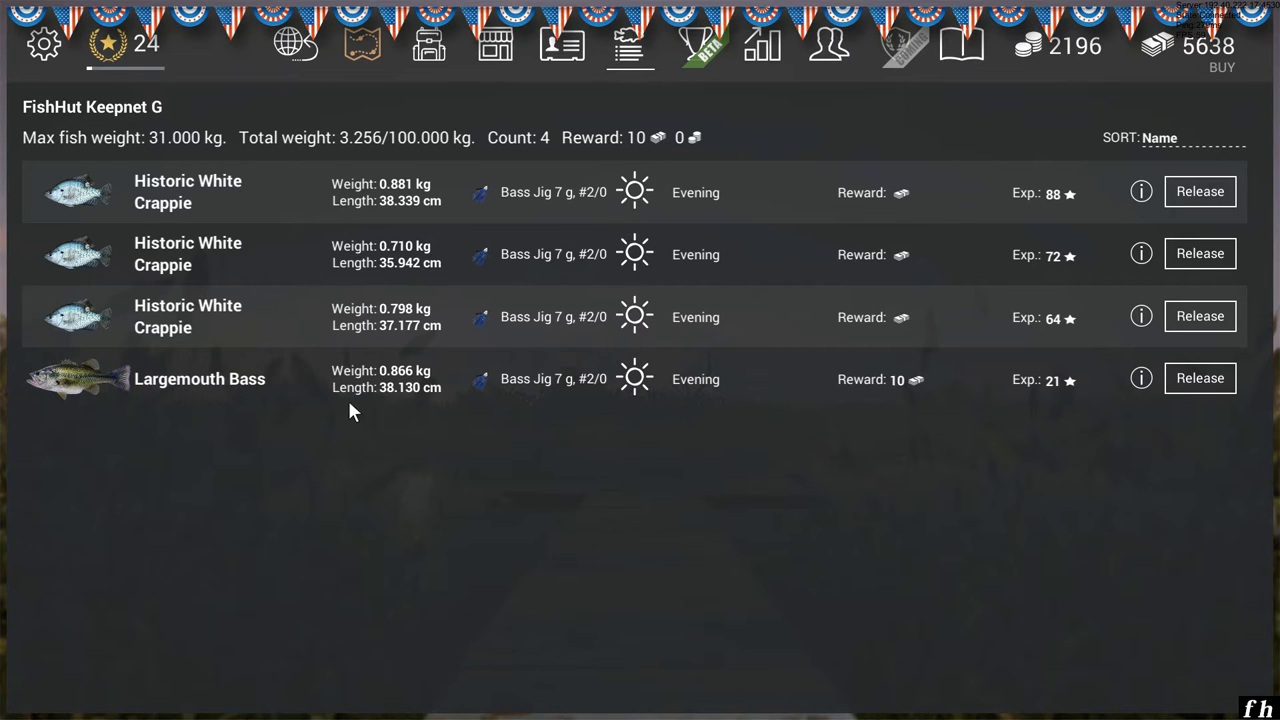
mouse_move(488, 402)
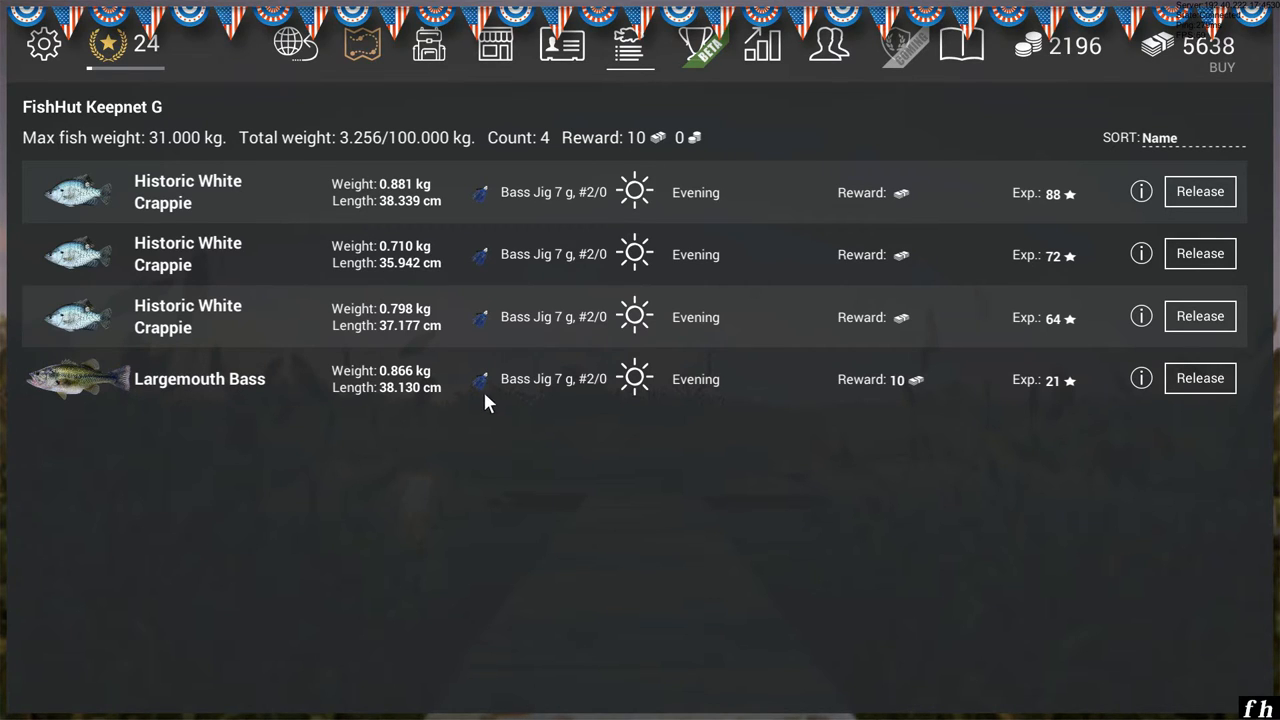
mouse_move(281, 160)
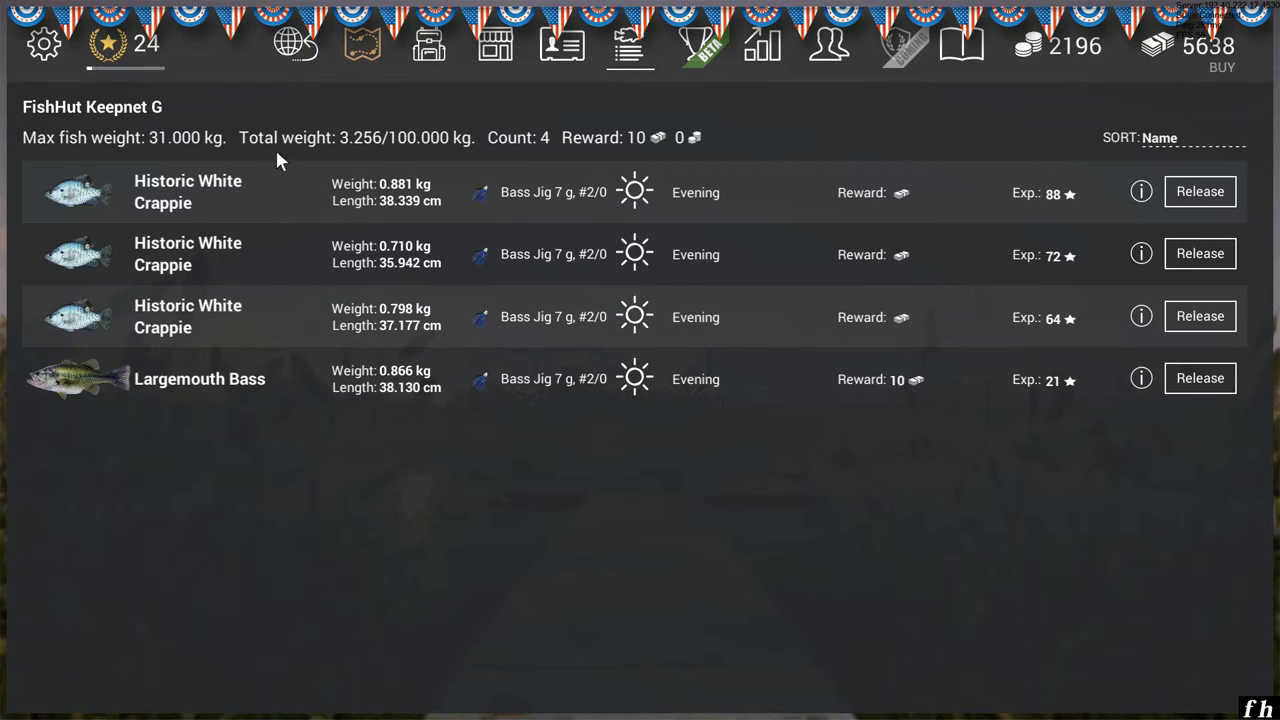
mouse_move(518, 106)
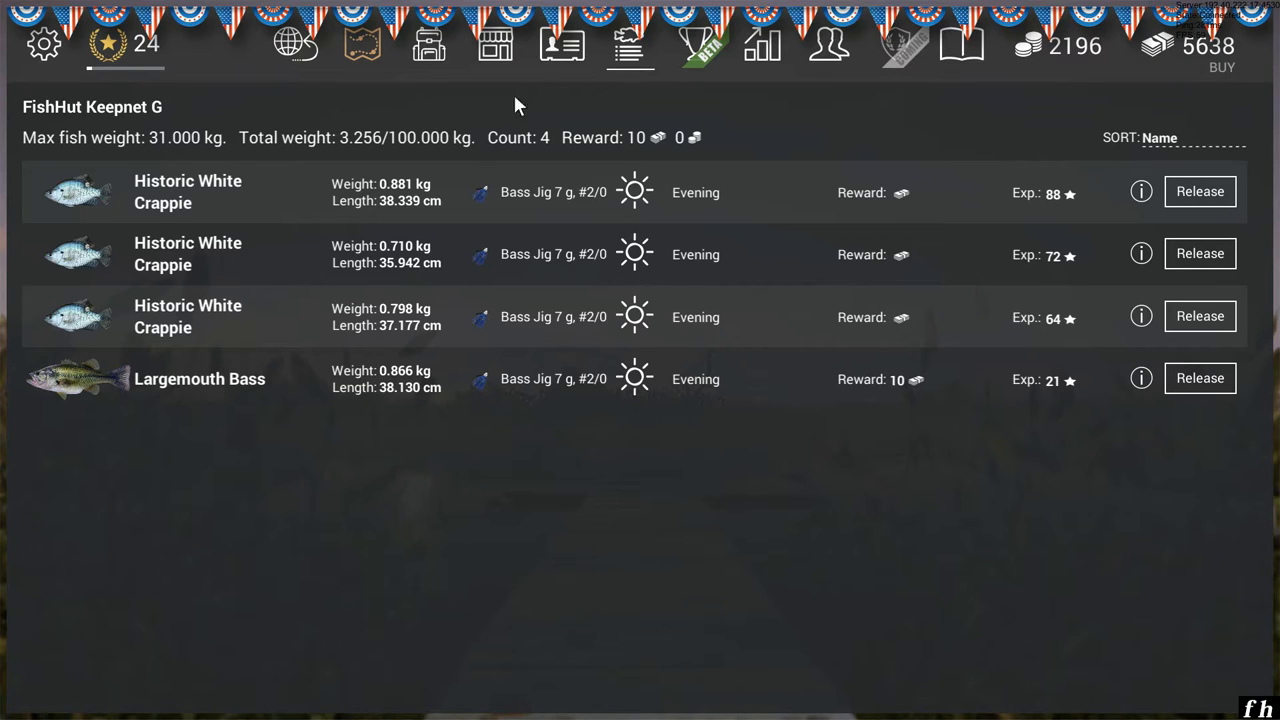
mouse_move(585, 420)
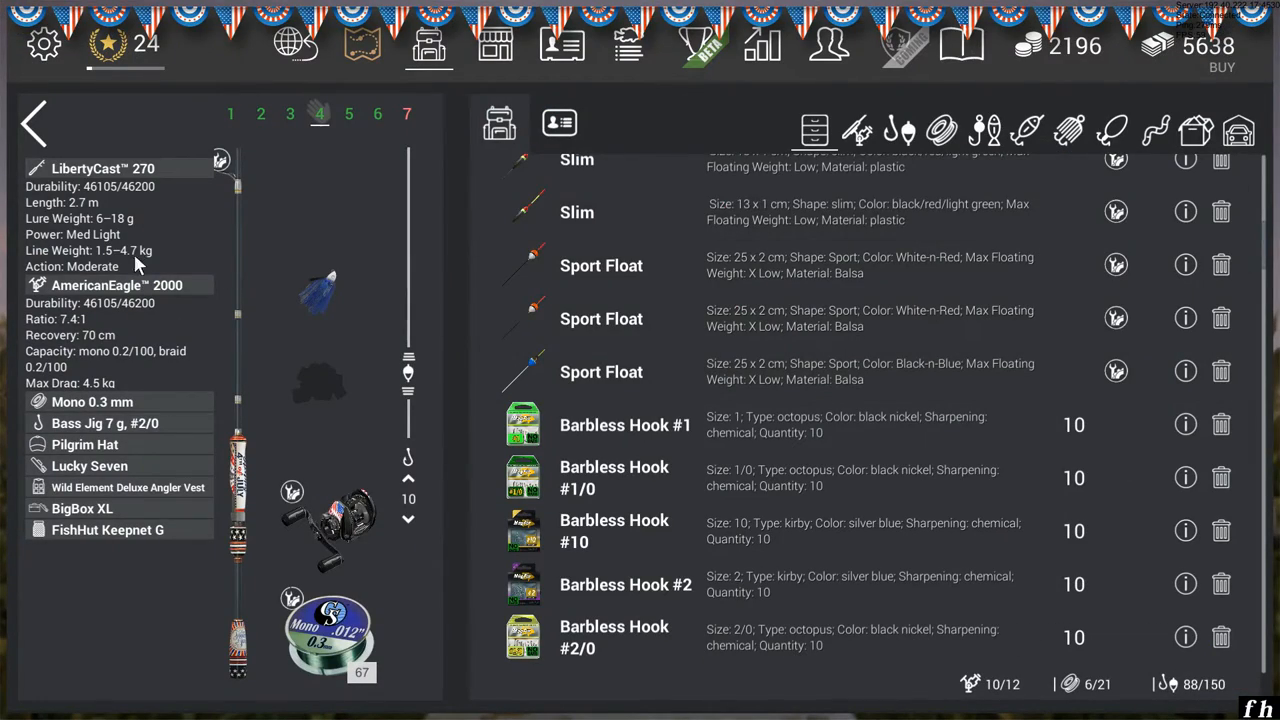
mouse_move(280, 500)
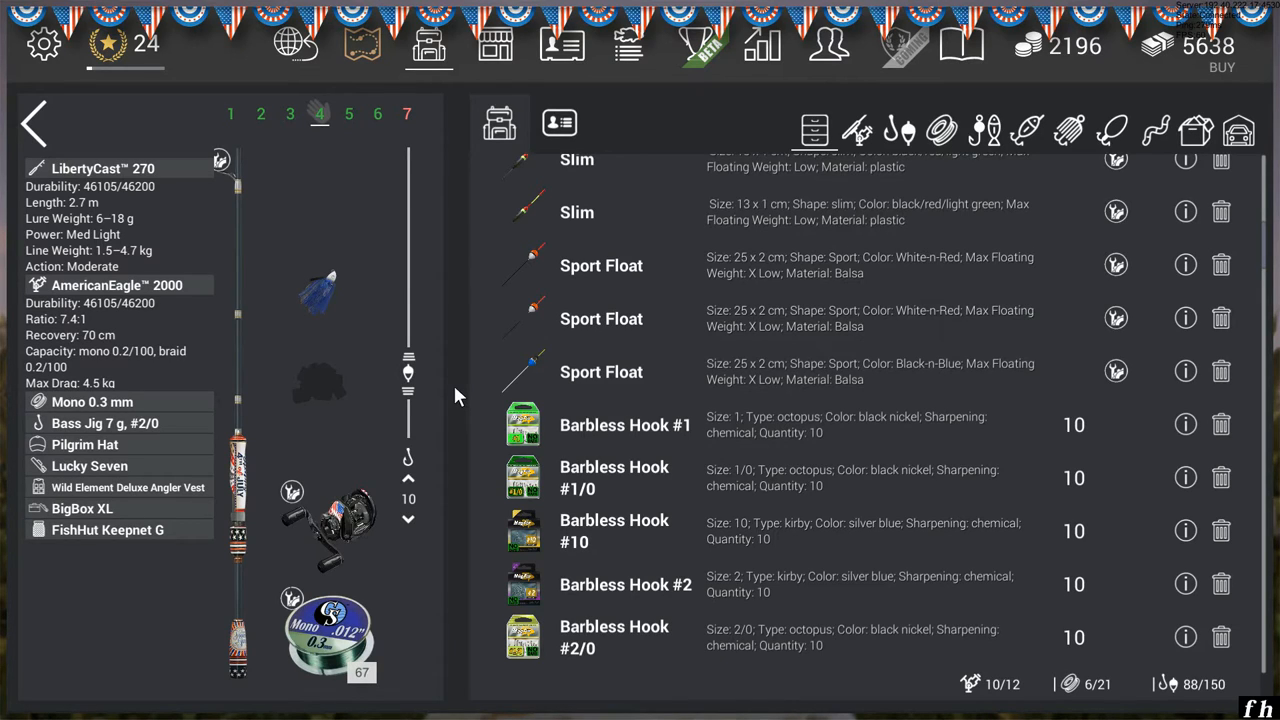
mouse_move(363, 584)
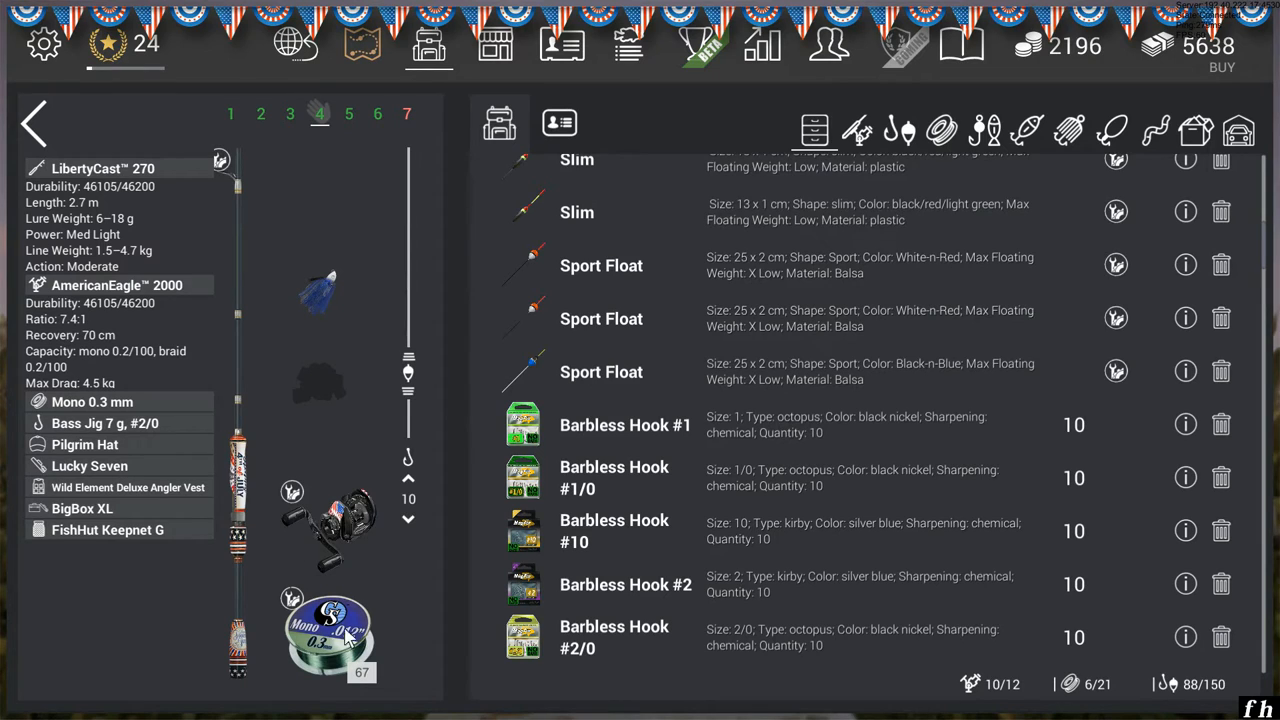
scroll(down, 3)
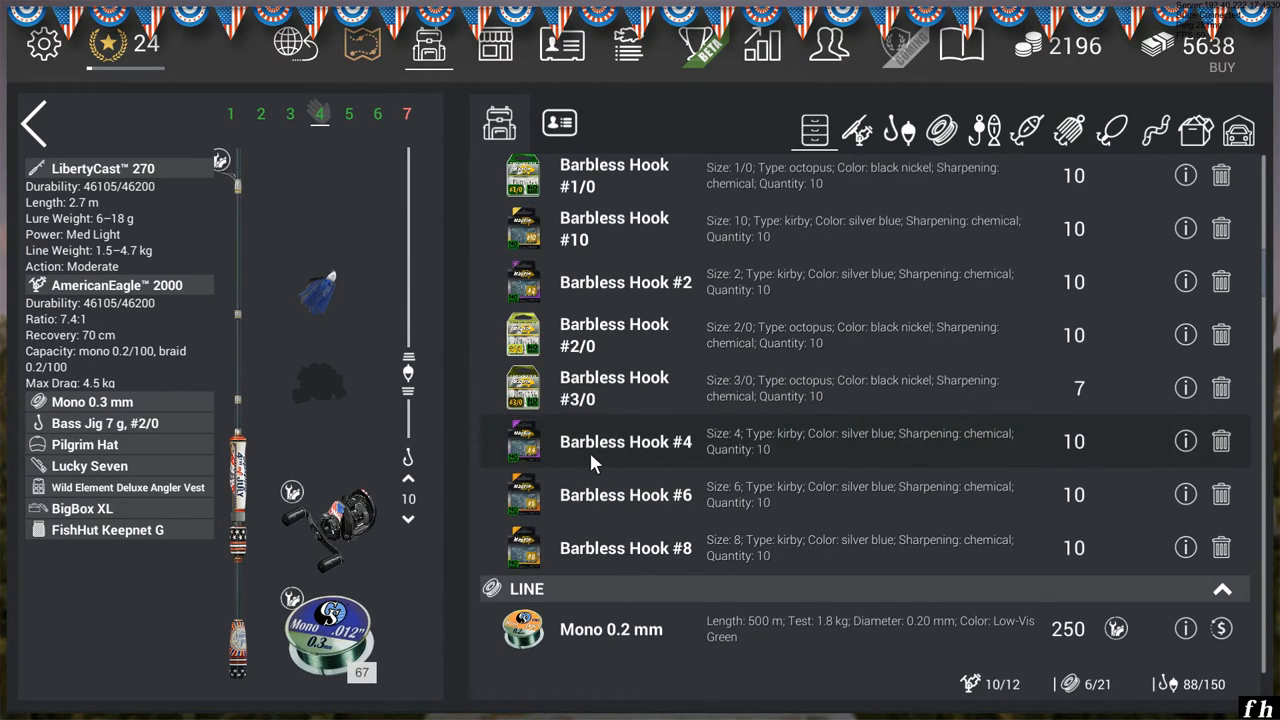
scroll(down, 3)
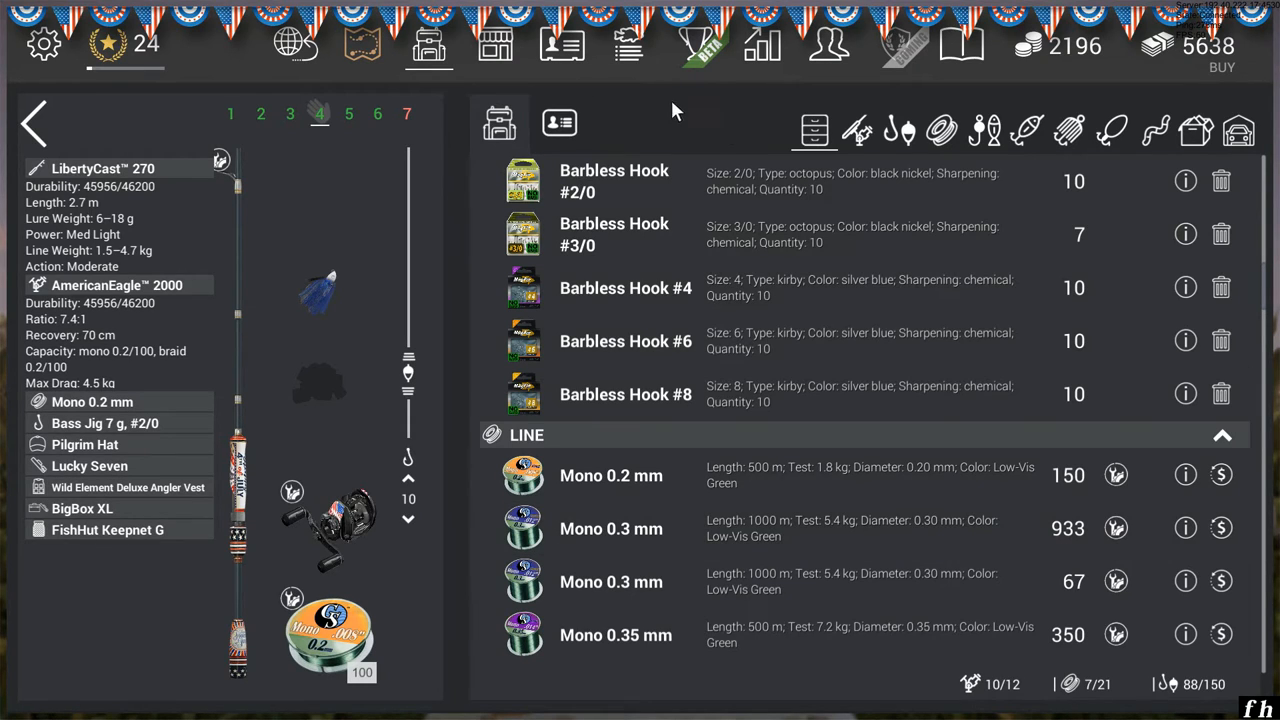
mouse_move(462, 118)
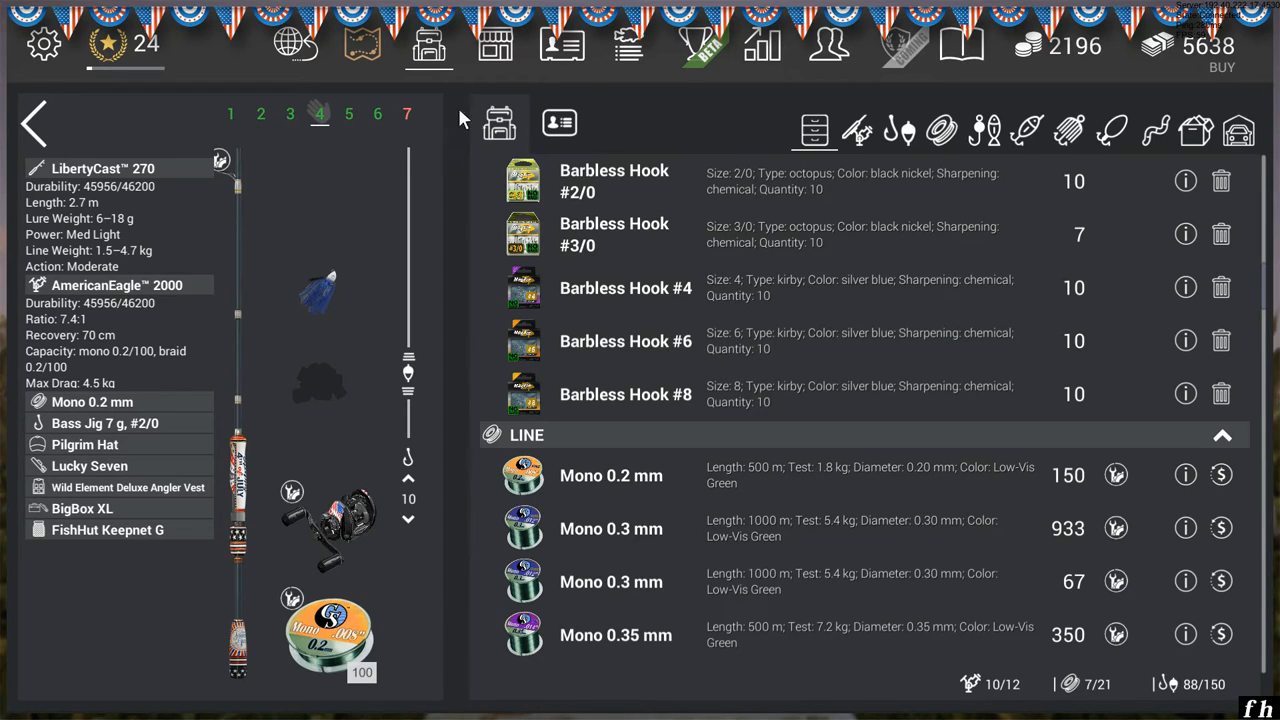
mouse_move(267, 316)
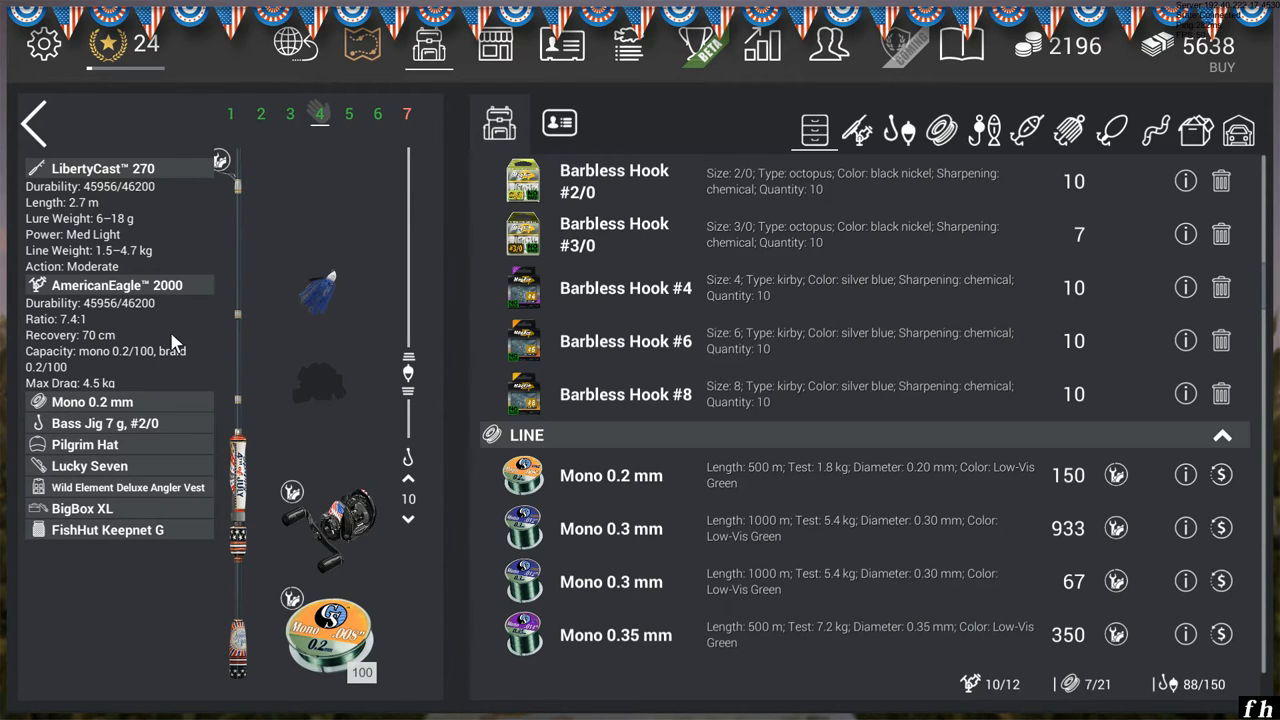
mouse_move(108, 440)
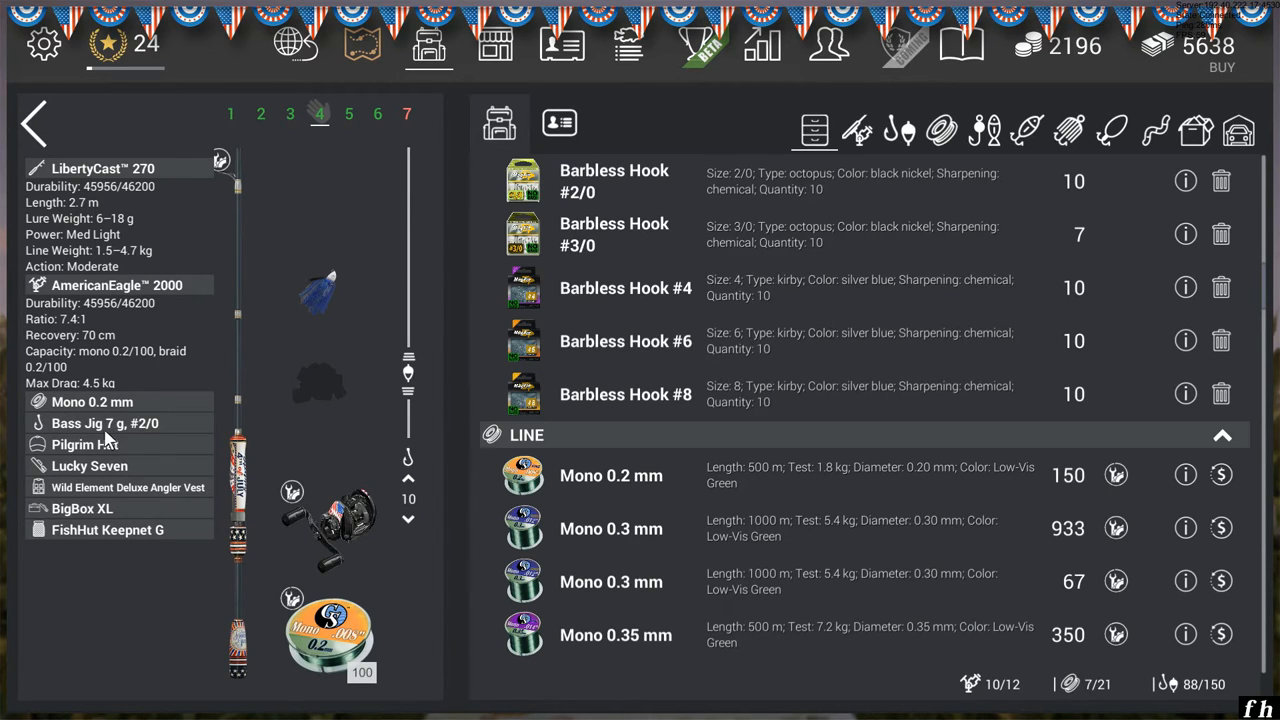
mouse_move(155, 440)
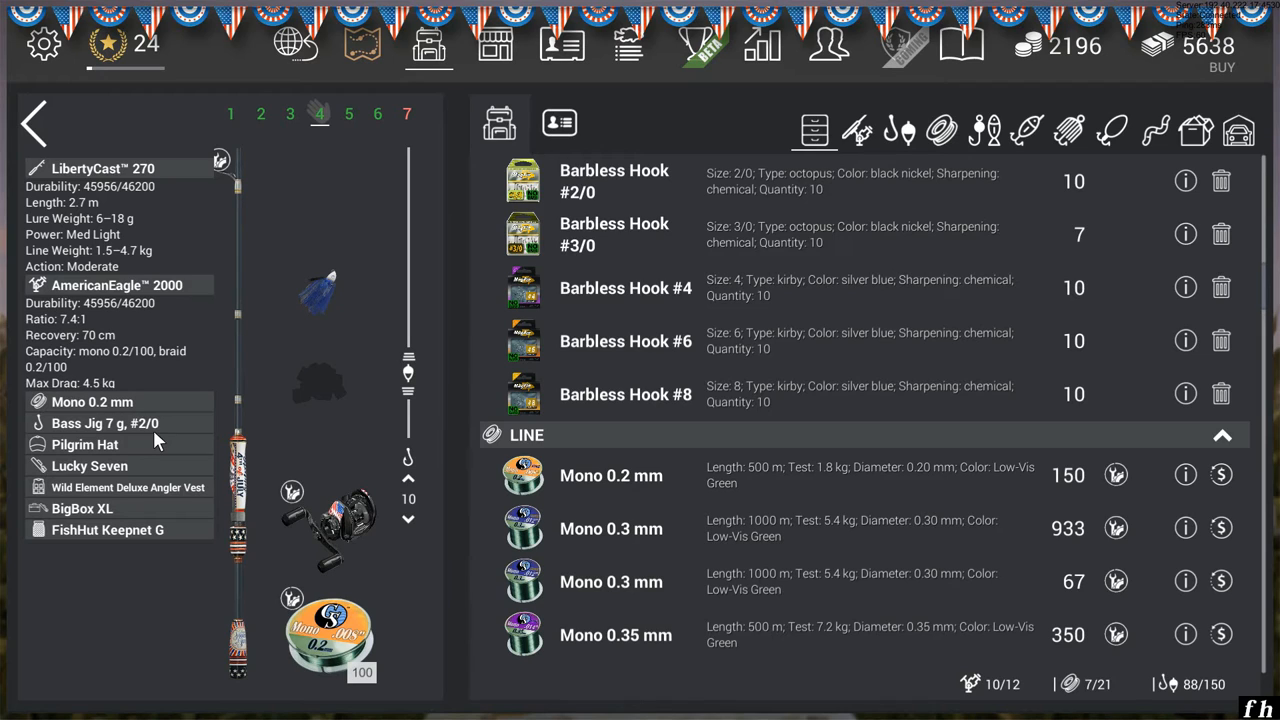
mouse_move(448, 148)
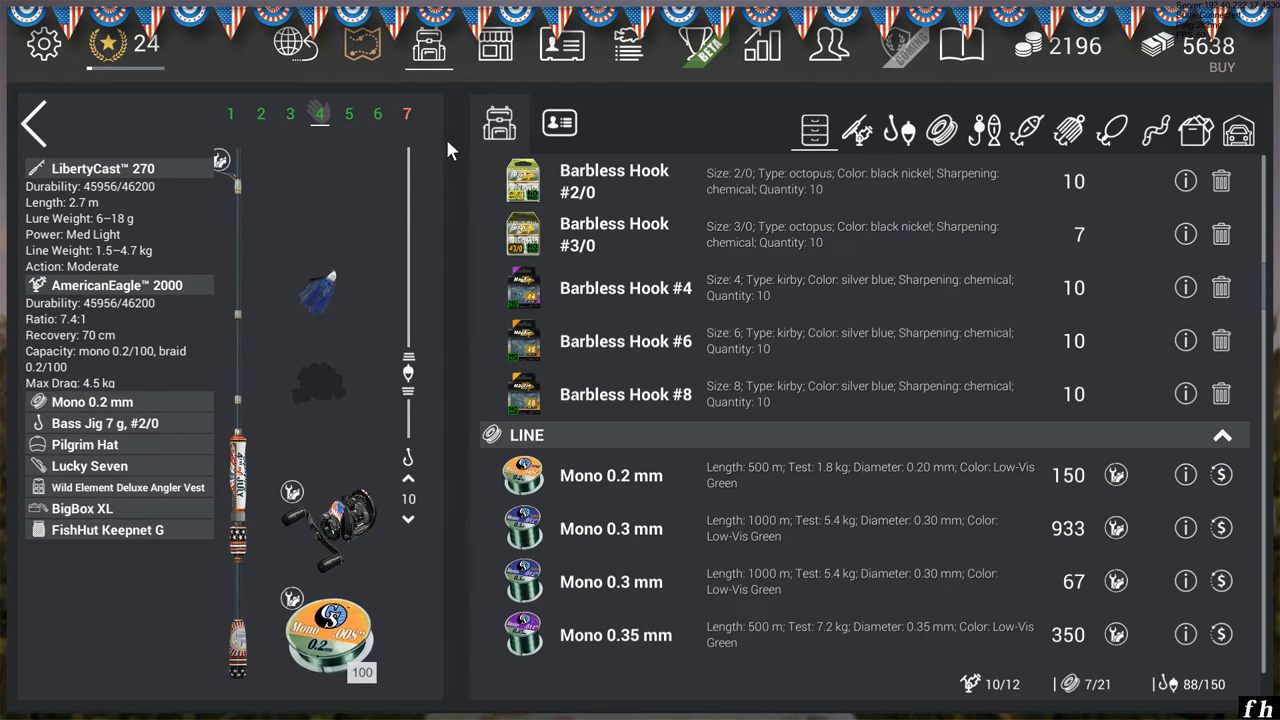
mouse_move(448, 100)
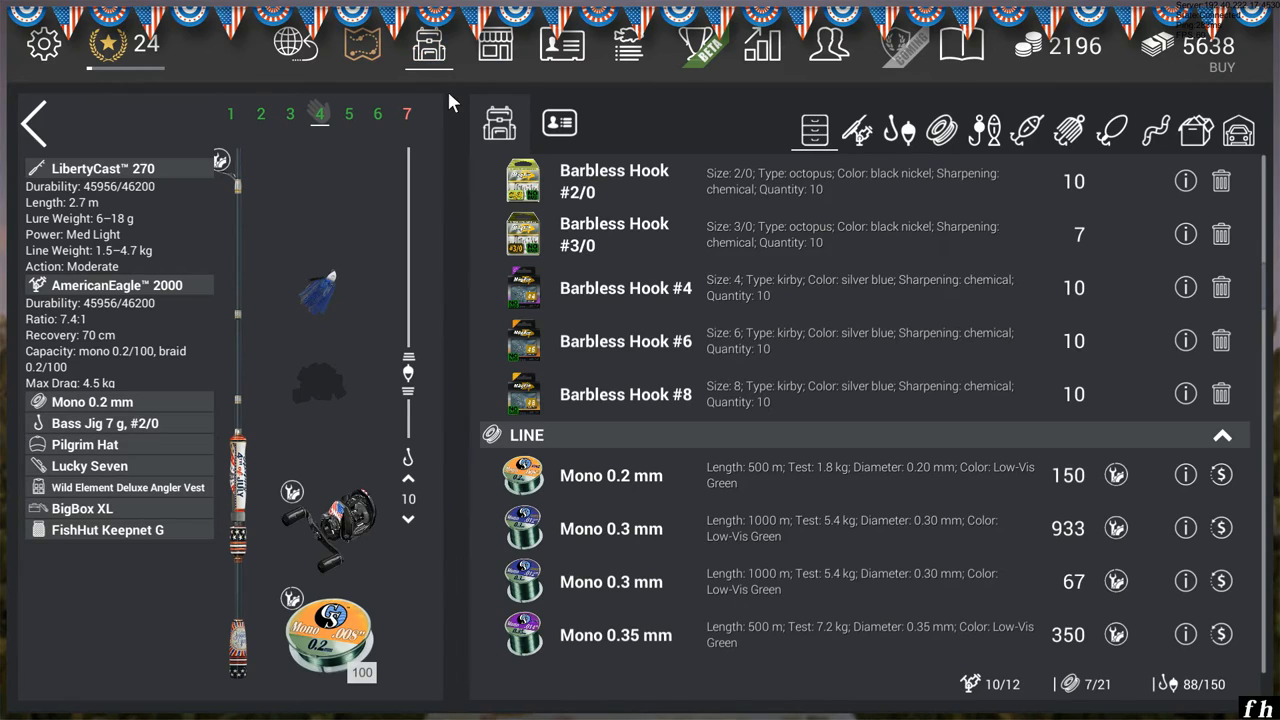
mouse_move(614, 369)
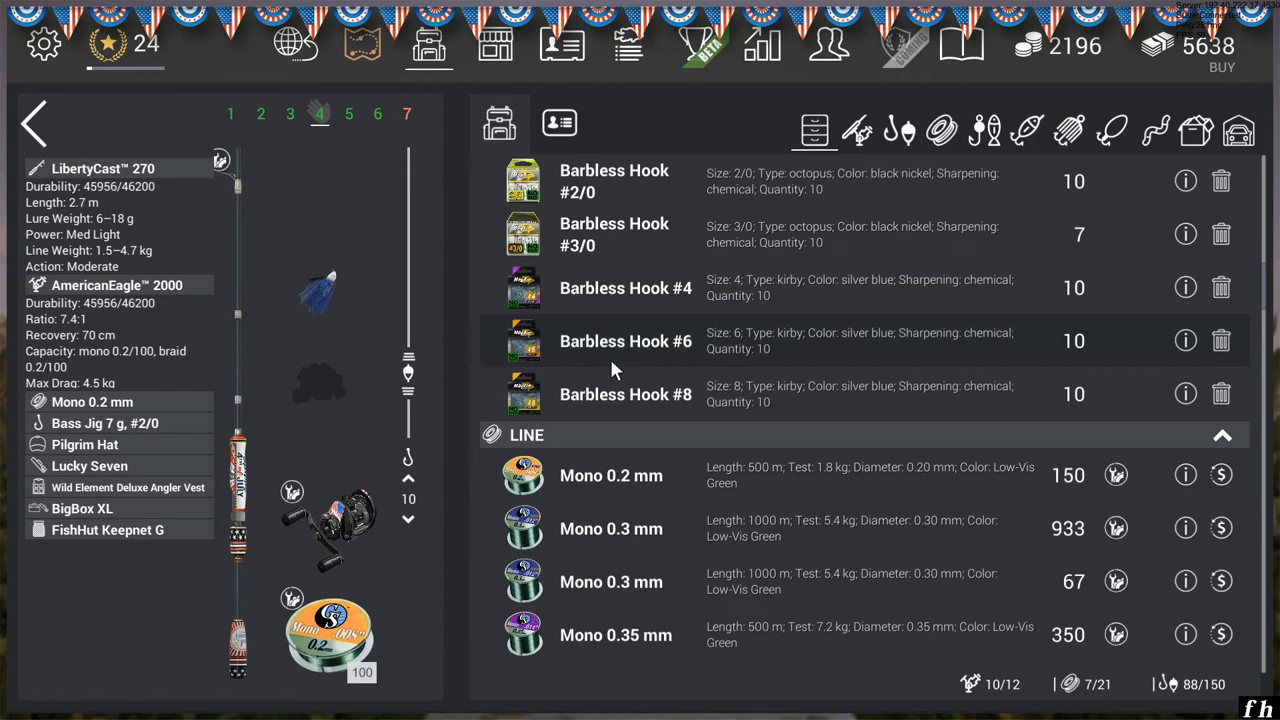
mouse_move(585, 365)
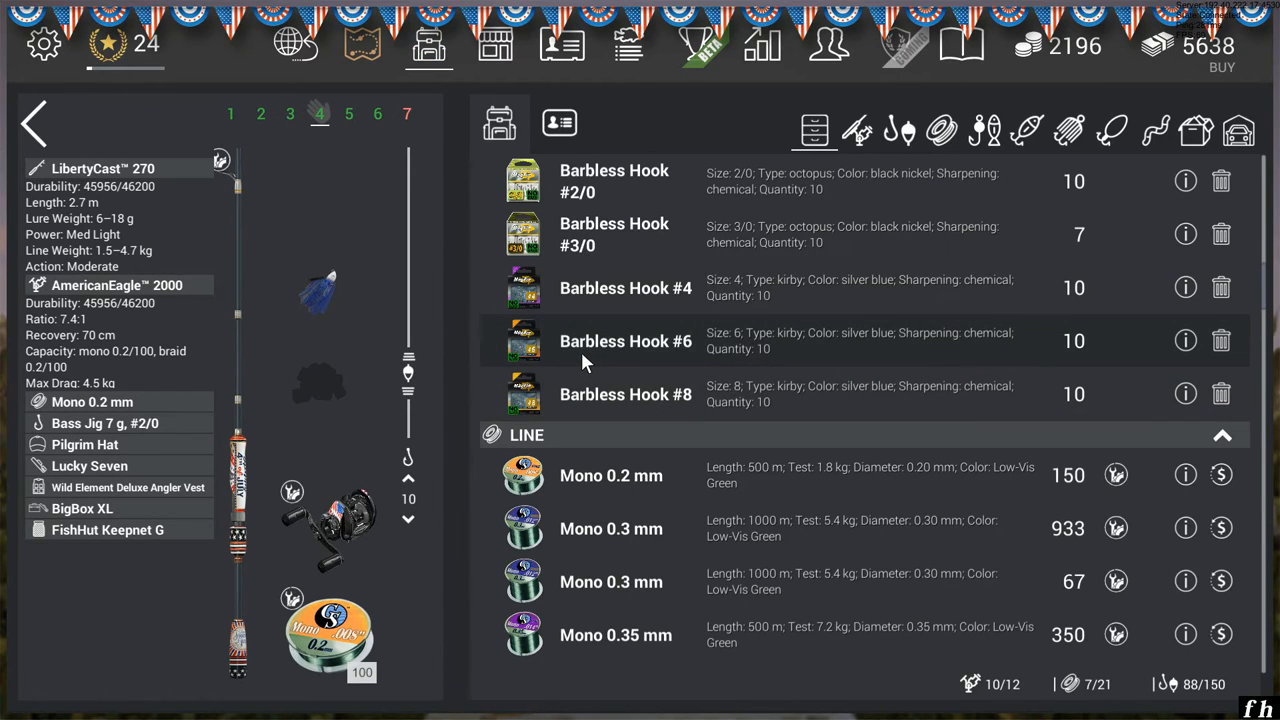